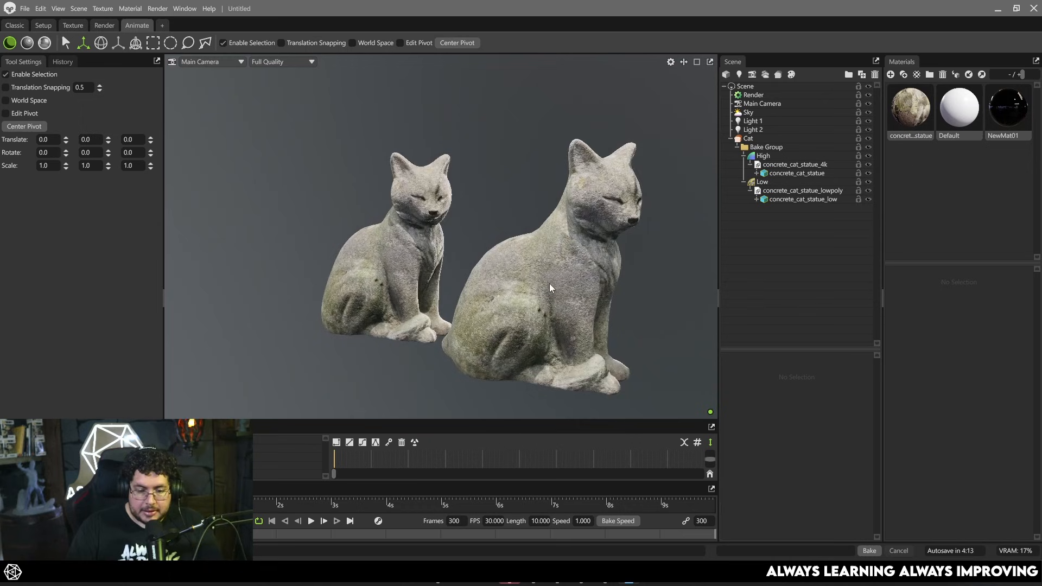
Bring up the Viewport Settings panel and inspect its Wireframe option.
{"action": "left_click", "coordinate": [671, 62]}
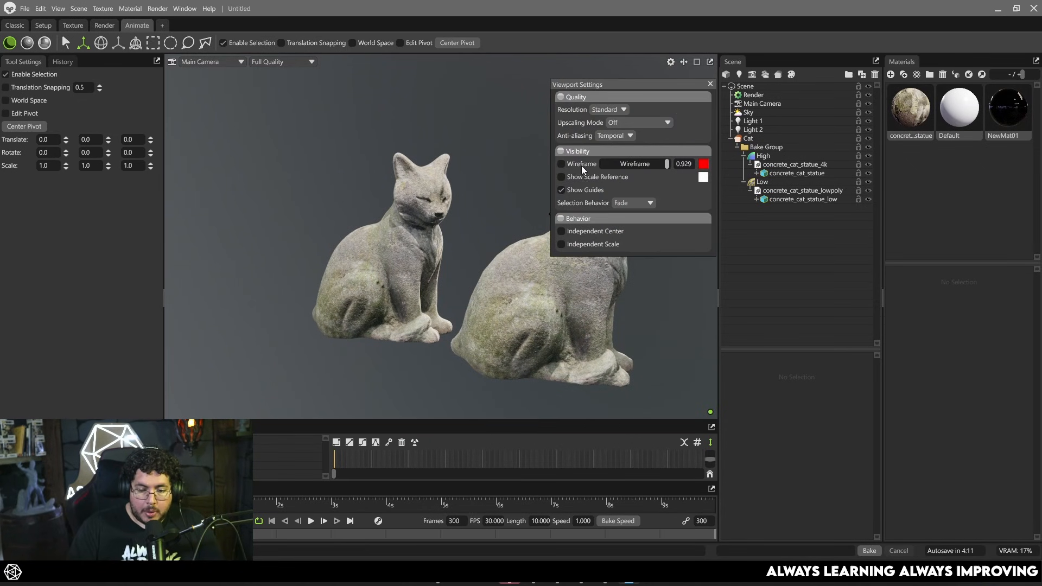
{"action": "left_click", "coordinate": [561, 163]}
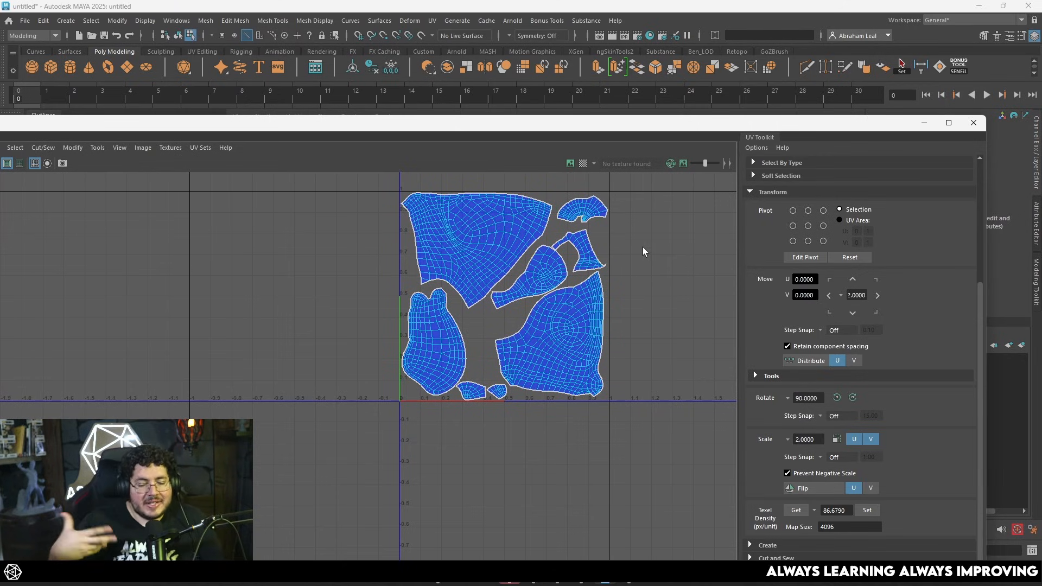
{"action": "mouse_move", "coordinate": [882, 125]}
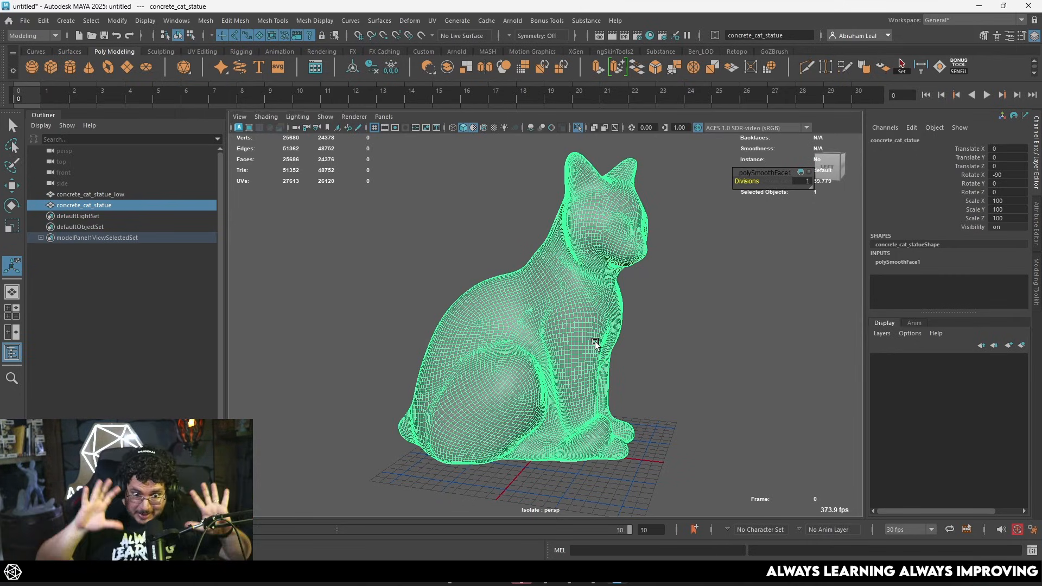
{"action": "mouse_move", "coordinate": [515, 258]}
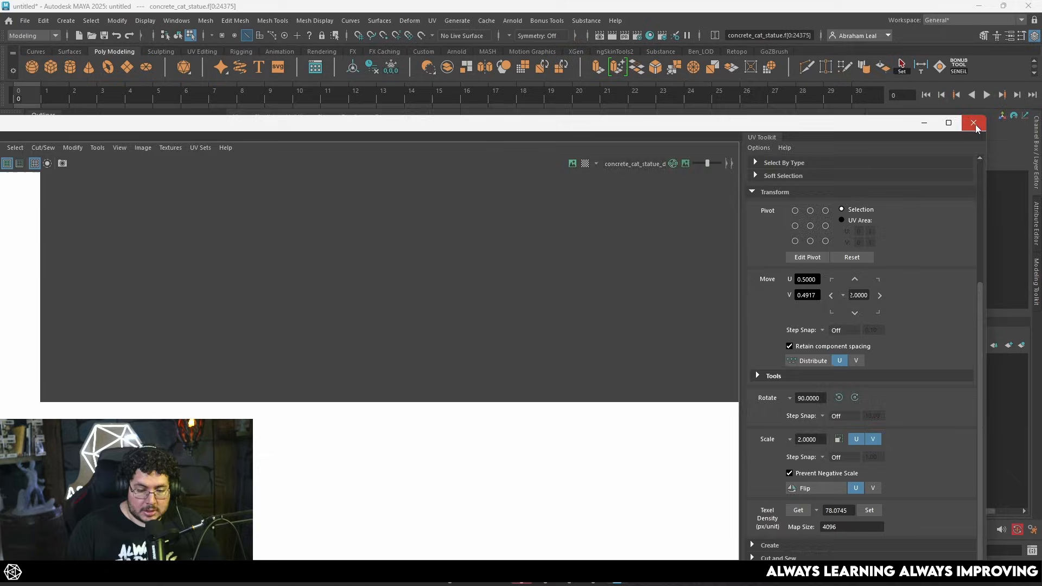
Close the UV Editor window, leaving the isolated low-poly cat statue in view.
{"action": "left_click", "coordinate": [973, 124]}
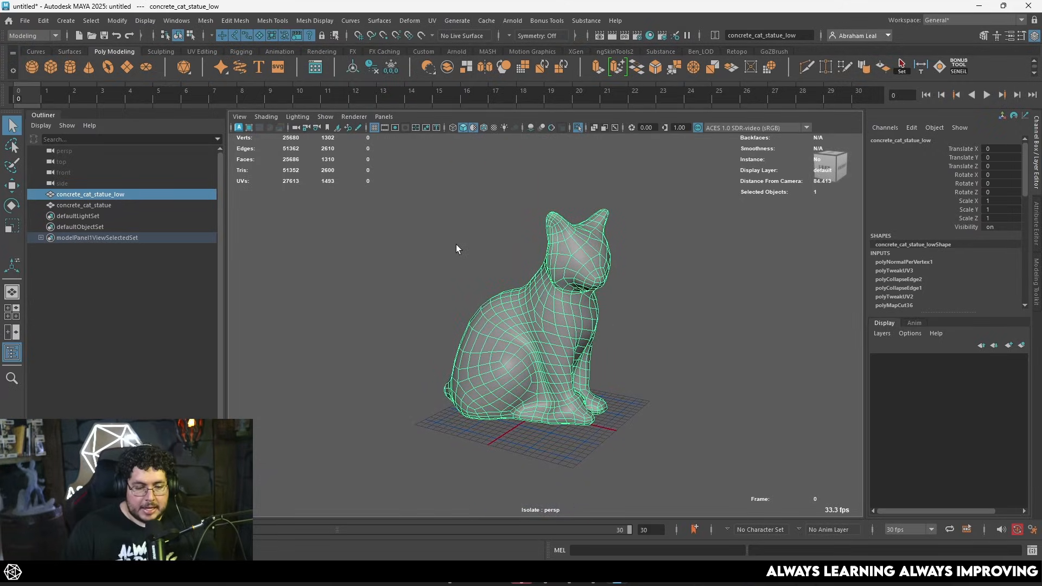
Select the high-poly concrete_cat_statue in the Outliner for export.
{"action": "left_click", "coordinate": [84, 204]}
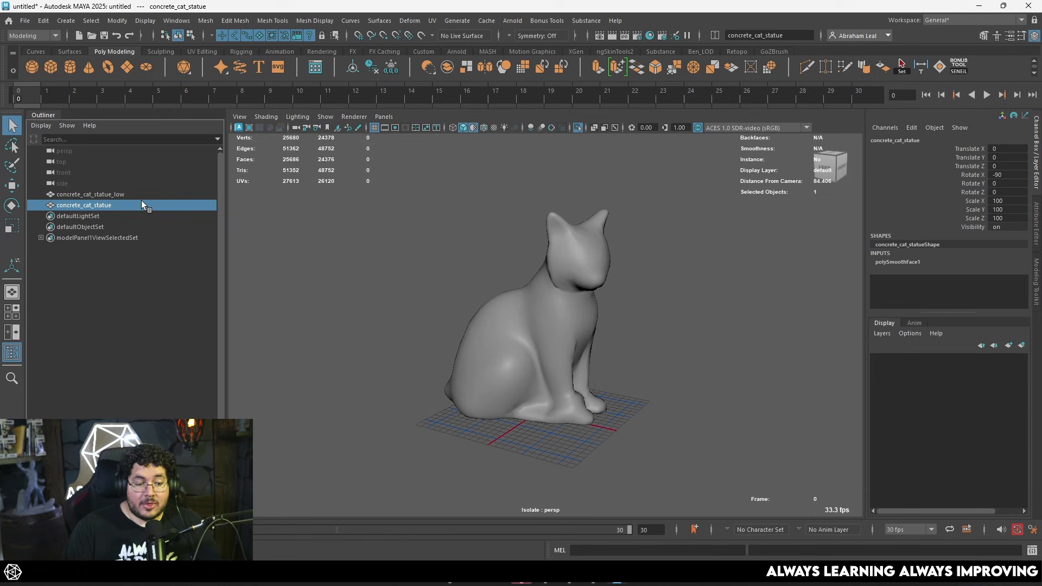
{"action": "left_click", "coordinate": [91, 194]}
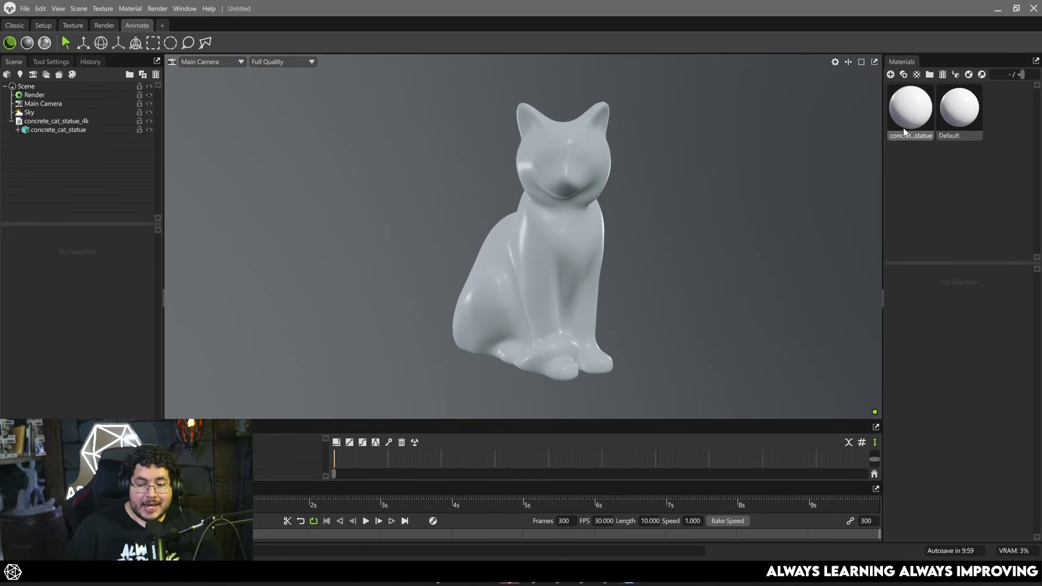
Load concrete texture maps into the cat statue material and set the metalness map's channel.
{"action": "left_click", "coordinate": [910, 108]}
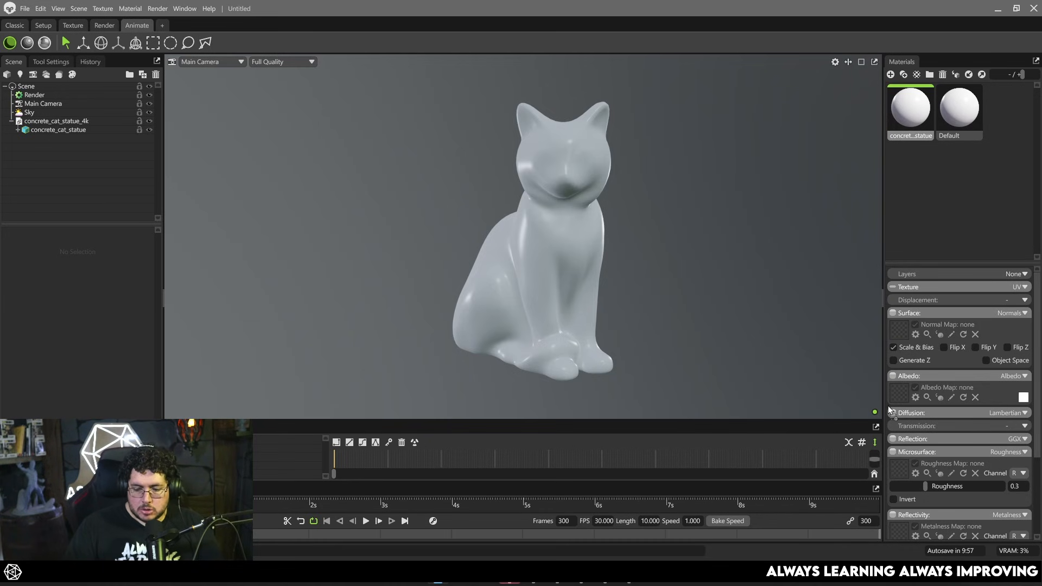
{"action": "left_click", "coordinate": [900, 330]}
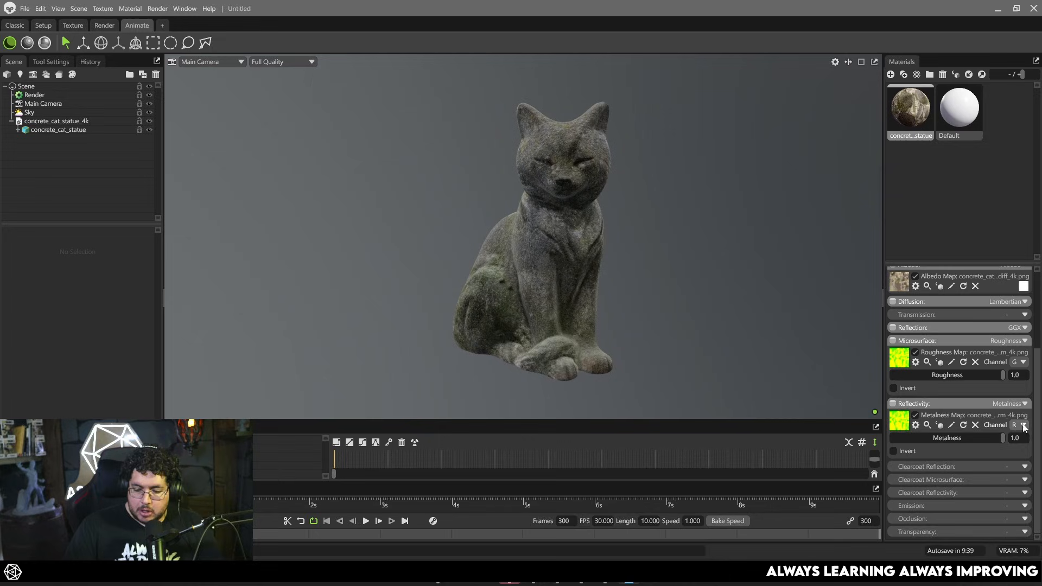
{"action": "left_click", "coordinate": [1014, 426]}
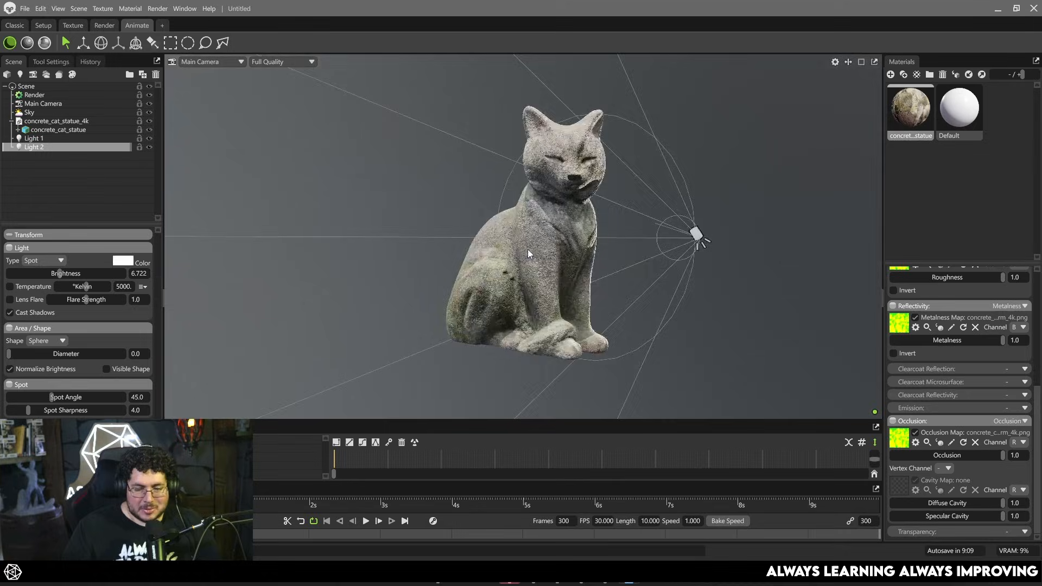
Reposition the spot light so it aims at the textured cat statue.
{"action": "left_click", "coordinate": [83, 42]}
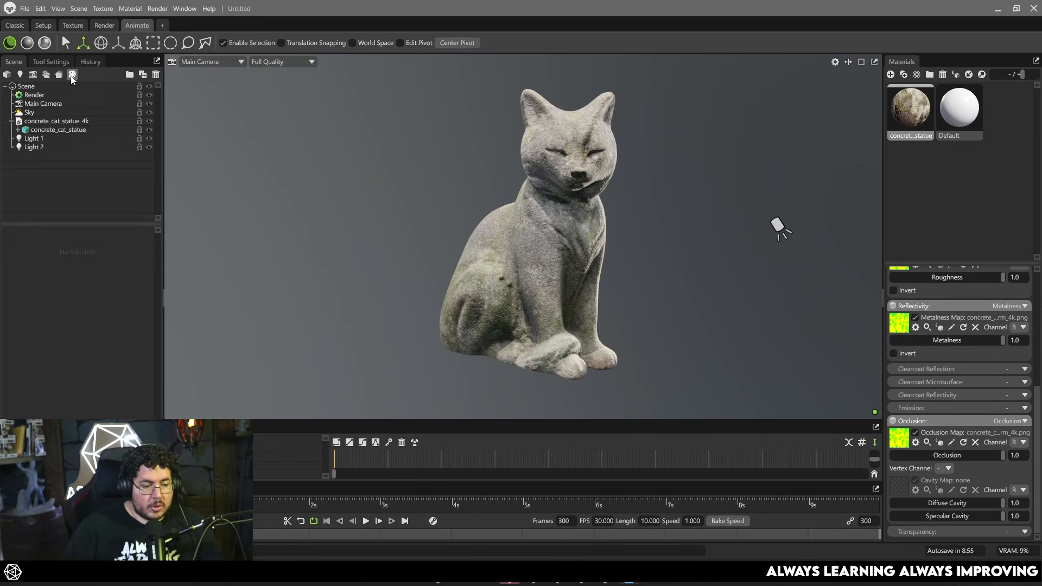
Add a bake group, orbit to check the overlapping cat meshes, and hide the high mesh.
{"action": "left_click", "coordinate": [72, 74]}
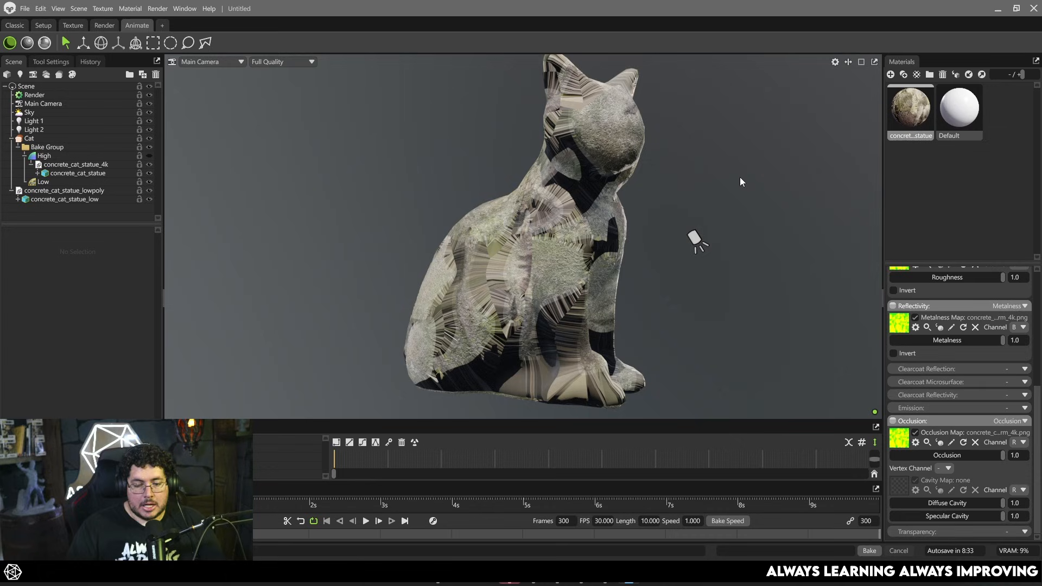
{"action": "left_click_drag", "start_coordinate": [741, 182], "coordinate": [541, 229]}
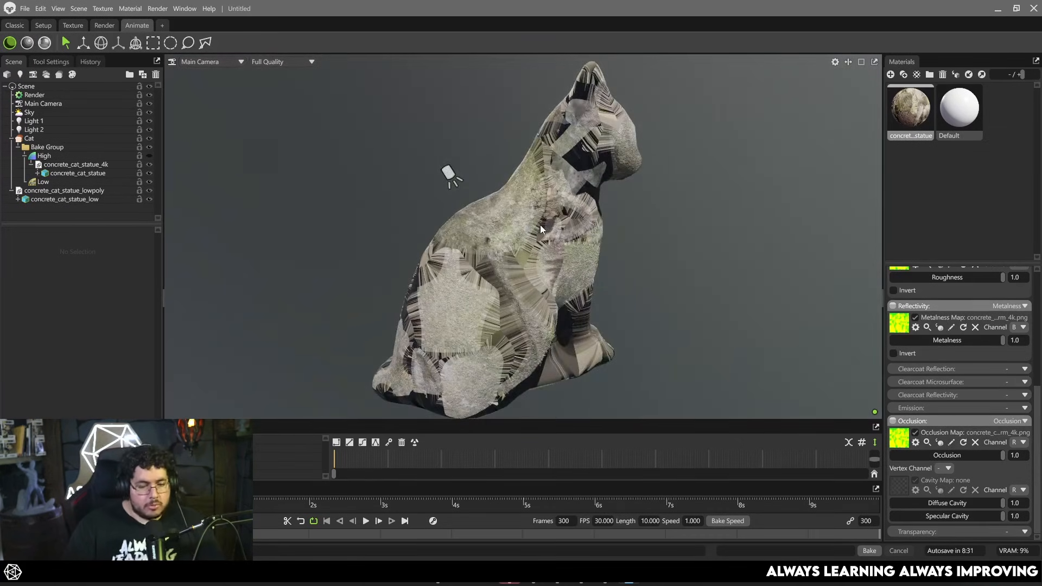
{"action": "left_click", "coordinate": [64, 199]}
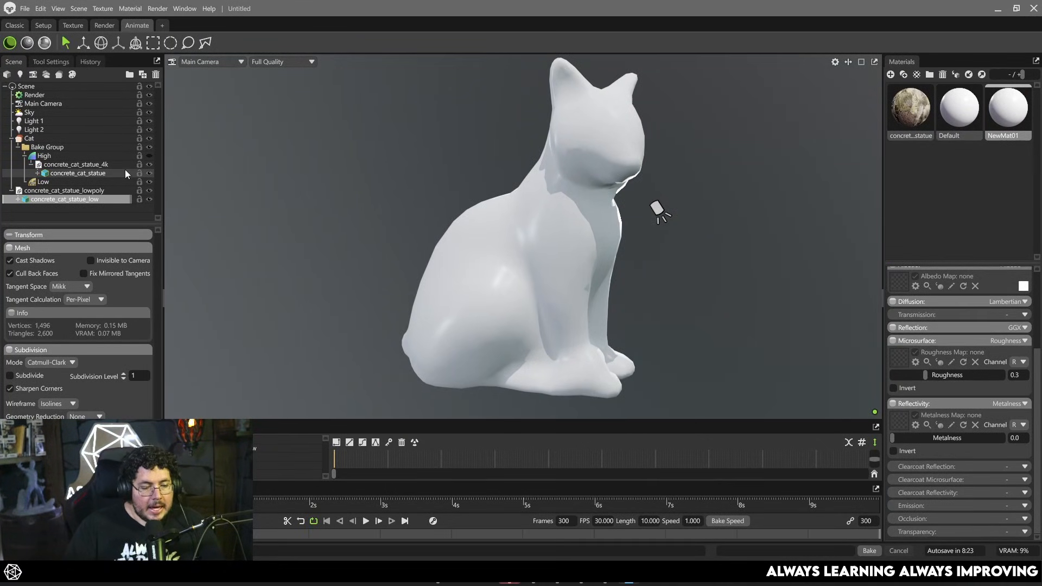
Save the bake output as Cat.psd in the Downloads folder.
{"action": "left_click", "coordinate": [30, 138]}
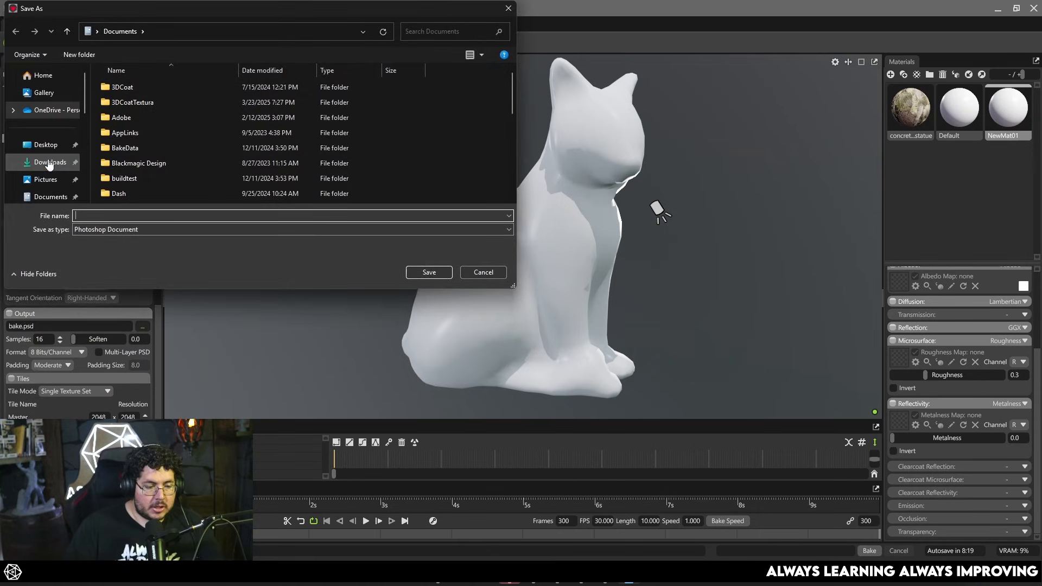
{"action": "left_click", "coordinate": [50, 161]}
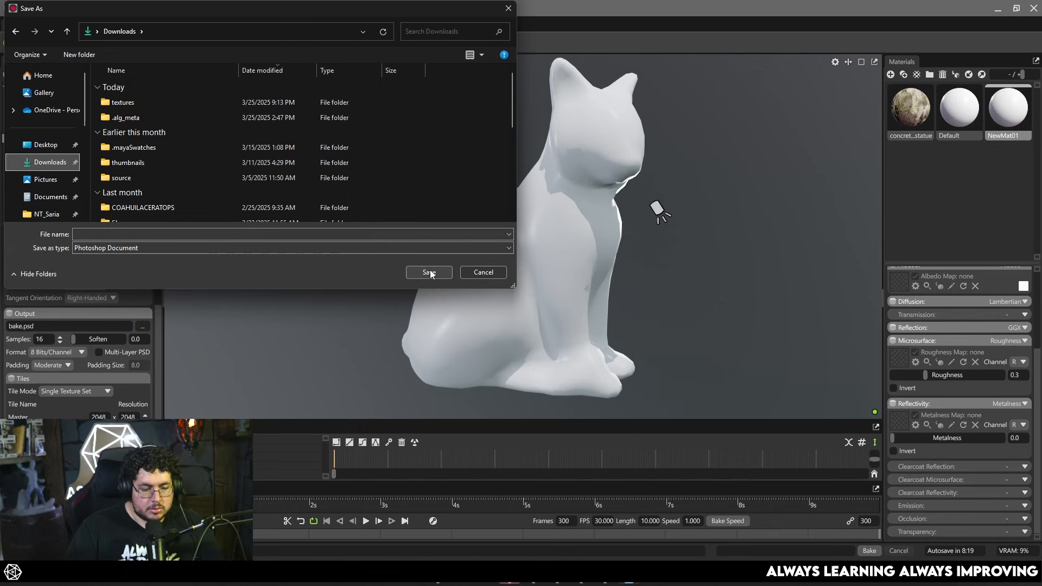
{"action": "left_click", "coordinate": [429, 272]}
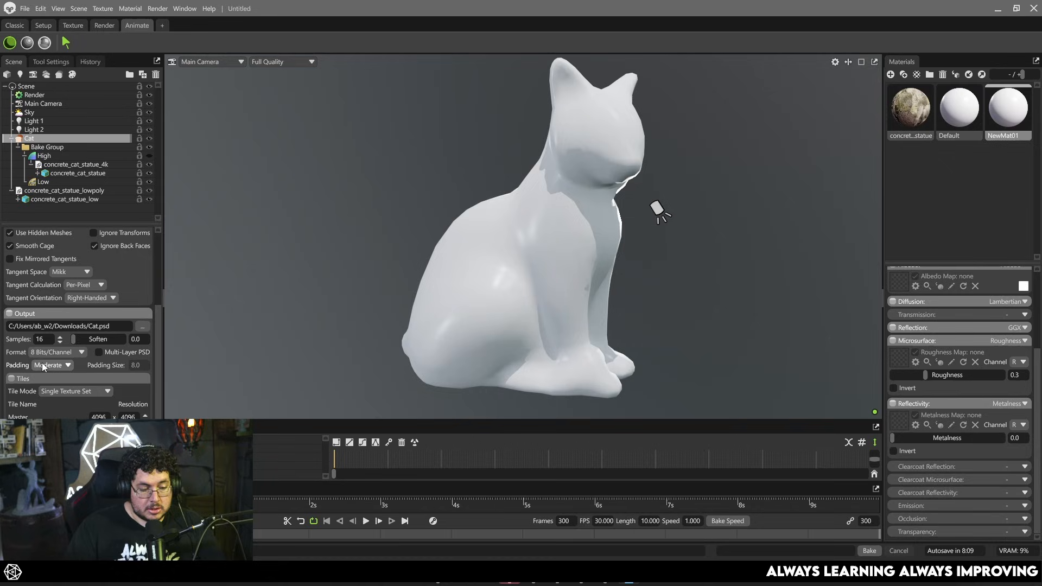
Switch the bake format to 16 Bits/Channel and bring up the Configure maps list.
{"action": "left_click", "coordinate": [56, 352]}
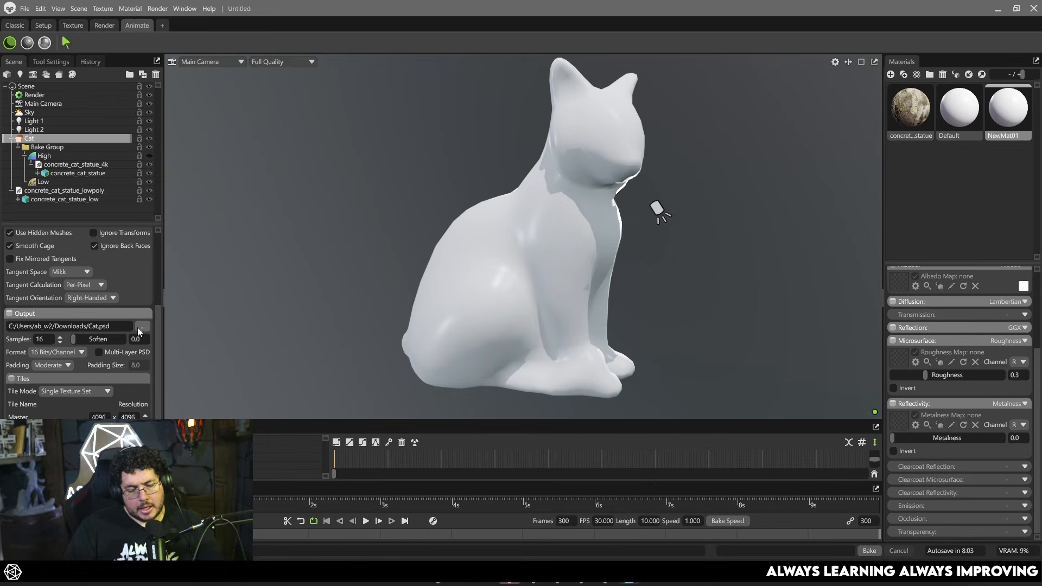
{"action": "mouse_move", "coordinate": [140, 329]}
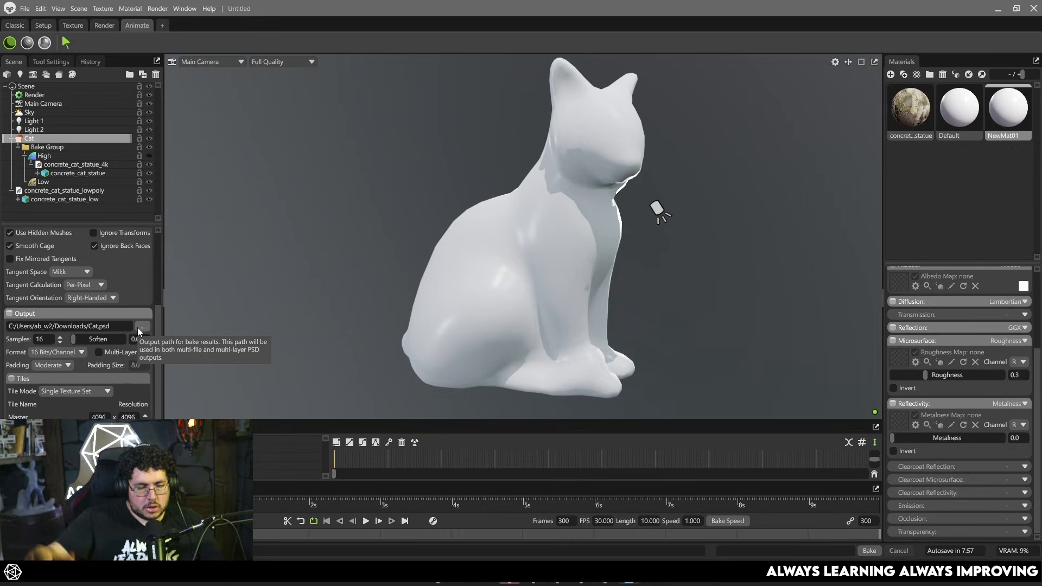
{"action": "mouse_move", "coordinate": [78, 378]}
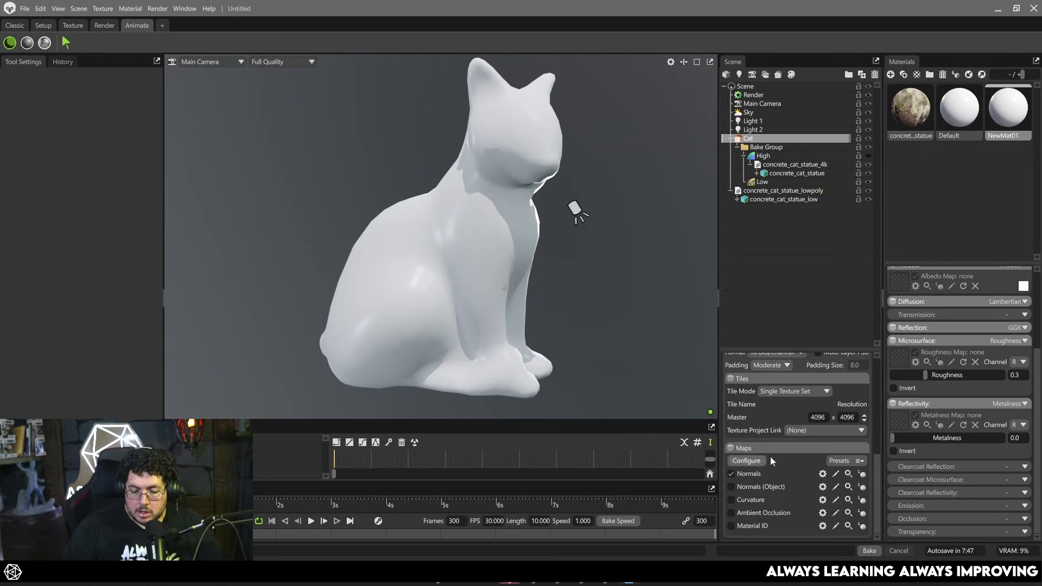
{"action": "left_click", "coordinate": [746, 460]}
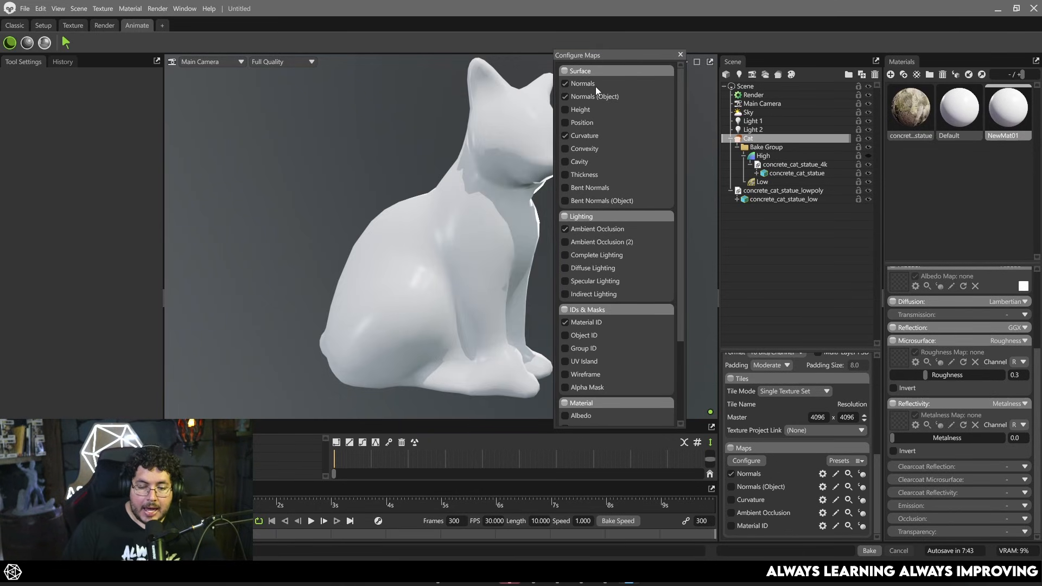
Enable Albedo, Roughness and Metalness bake maps; disable Normals (Object), Curvature and Material ID.
{"action": "left_click", "coordinate": [565, 97]}
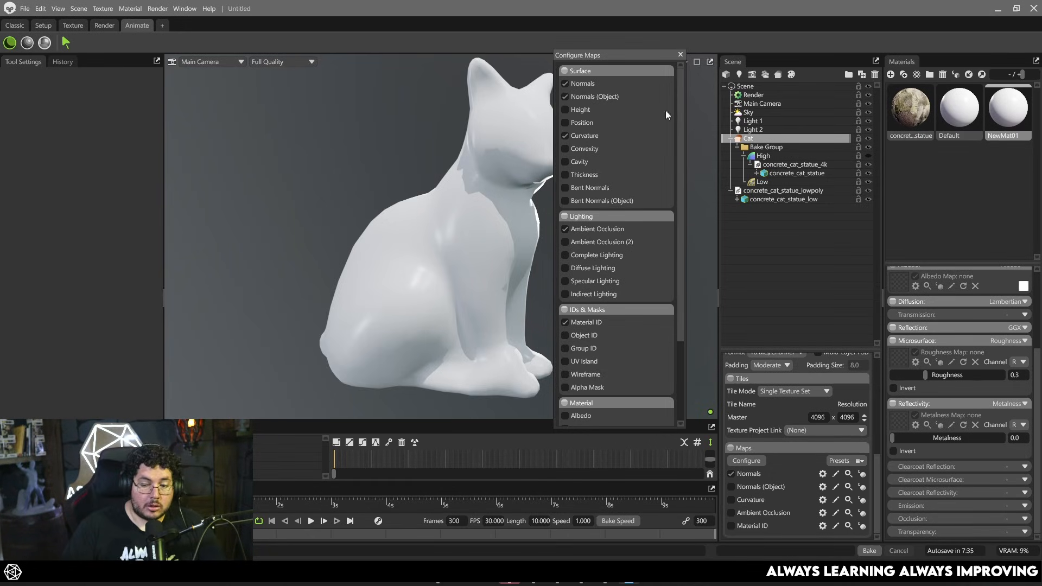
{"action": "scroll", "scroll_direction": "down", "scroll_amount": 3}
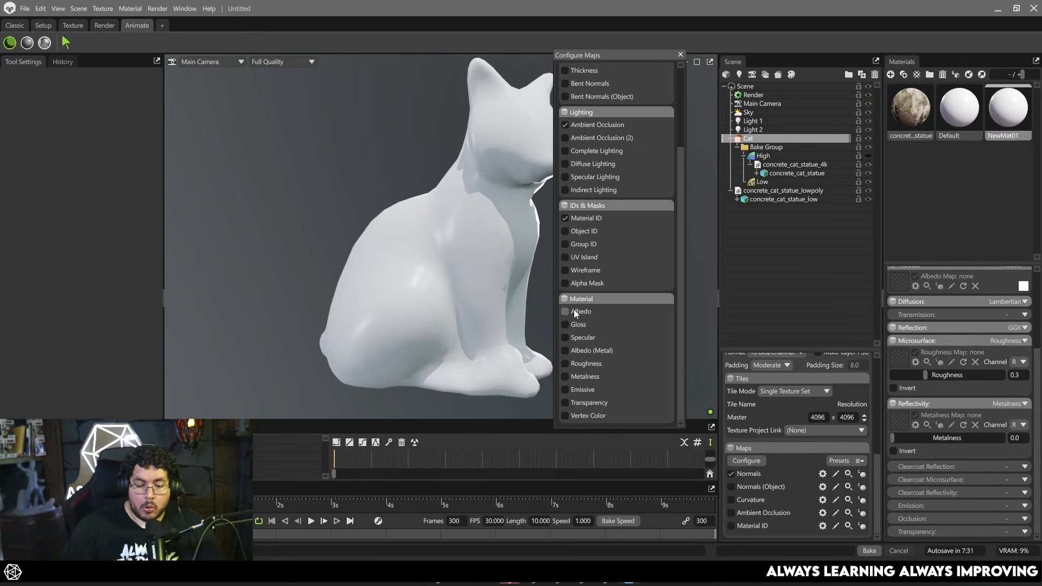
{"action": "left_click", "coordinate": [565, 311]}
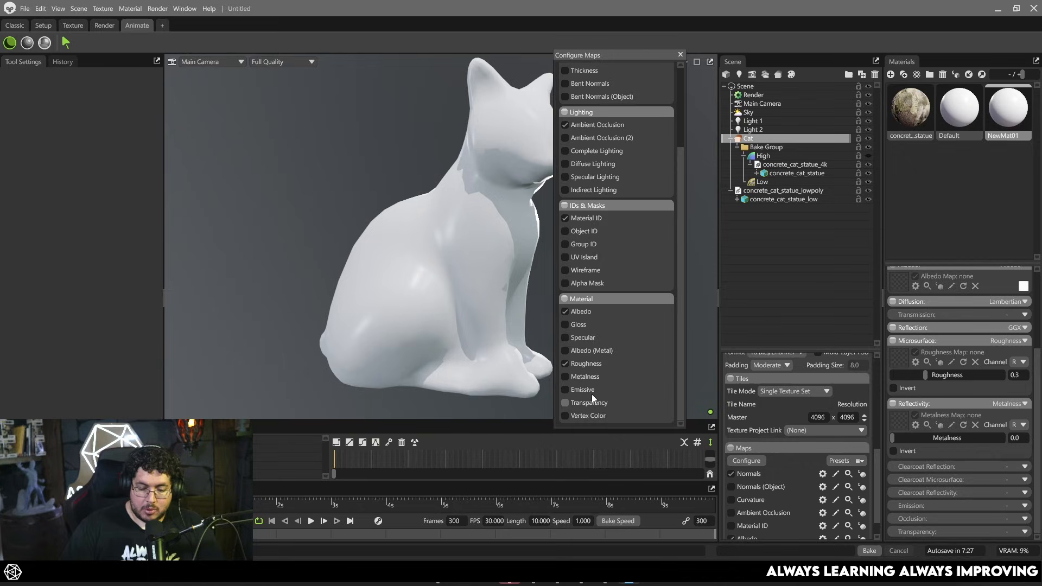
{"action": "left_click", "coordinate": [564, 376]}
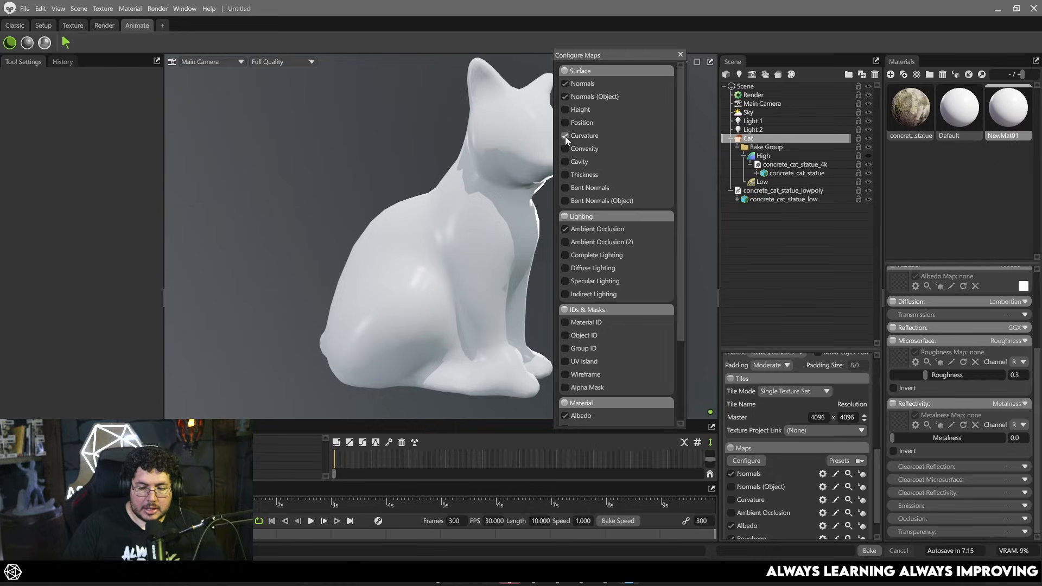
{"action": "left_click", "coordinate": [565, 135]}
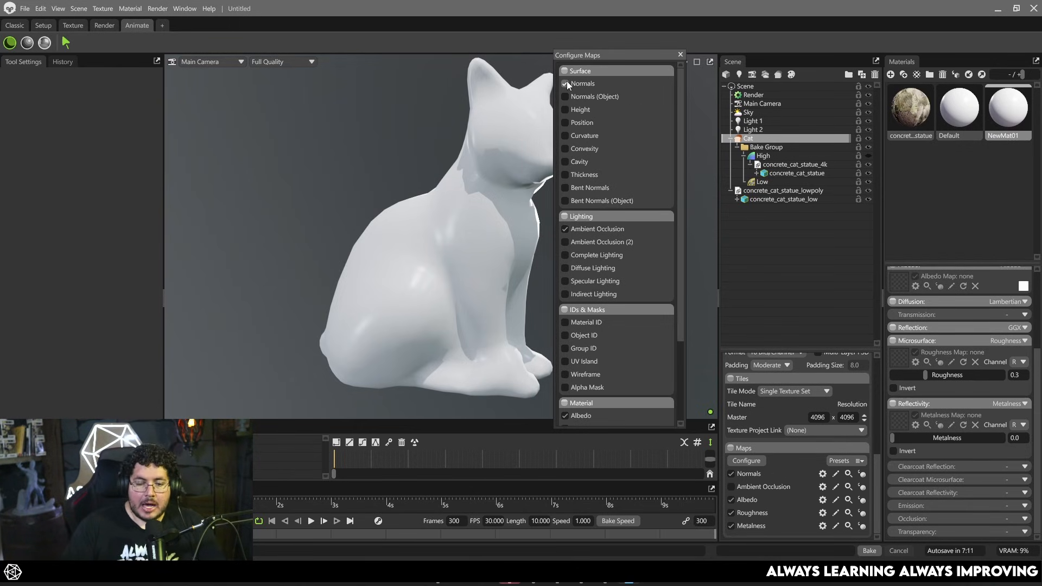
{"action": "scroll", "scroll_direction": "down", "scroll_amount": 3}
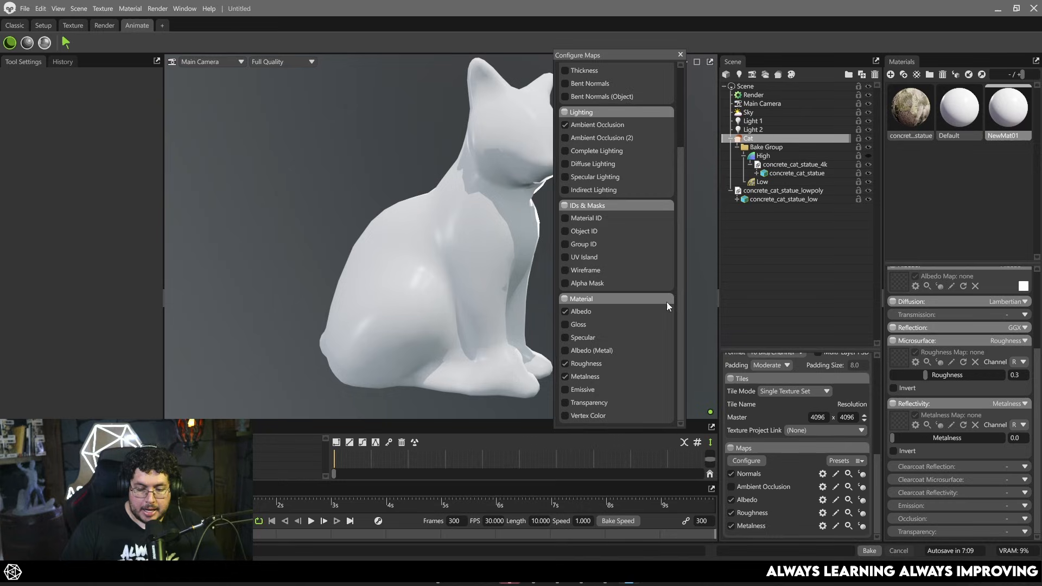
{"action": "mouse_move", "coordinate": [699, 372]}
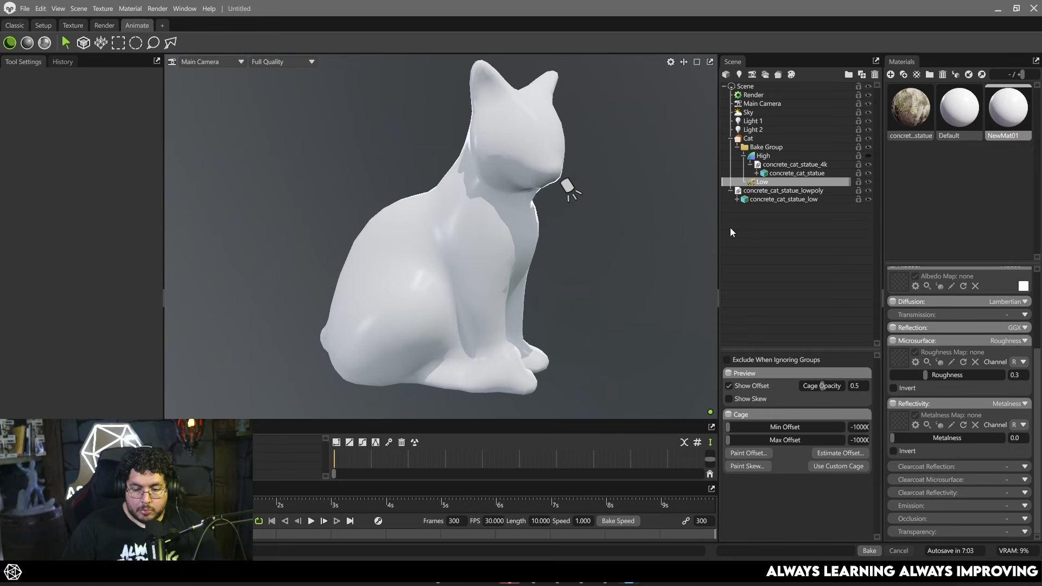
Select the Low group to view its cage, then select the Cat baker to show its settings.
{"action": "left_click", "coordinate": [782, 190]}
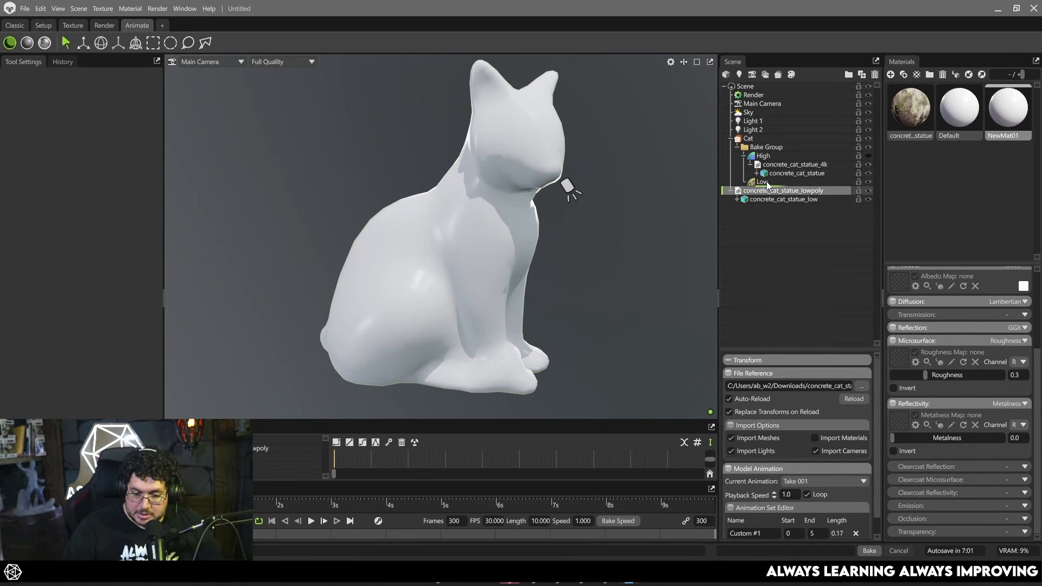
{"action": "left_click", "coordinate": [762, 181]}
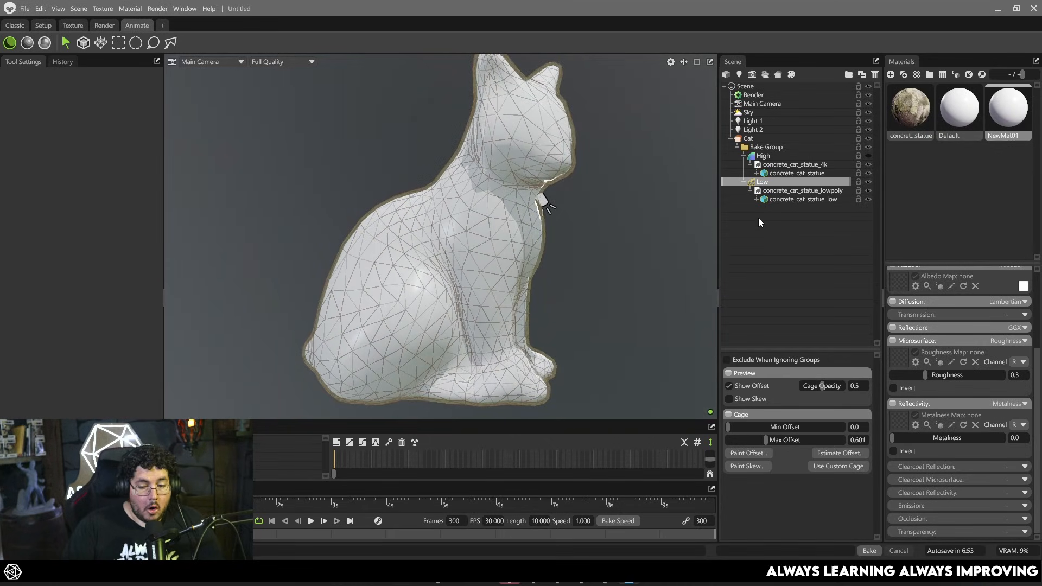
{"action": "left_click", "coordinate": [748, 139]}
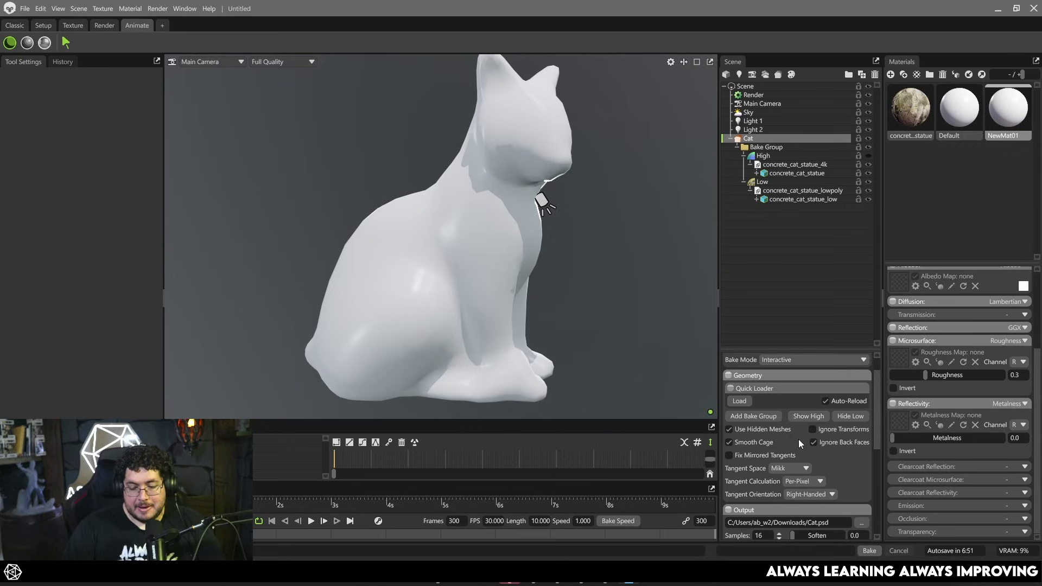
{"action": "left_click", "coordinate": [868, 550]}
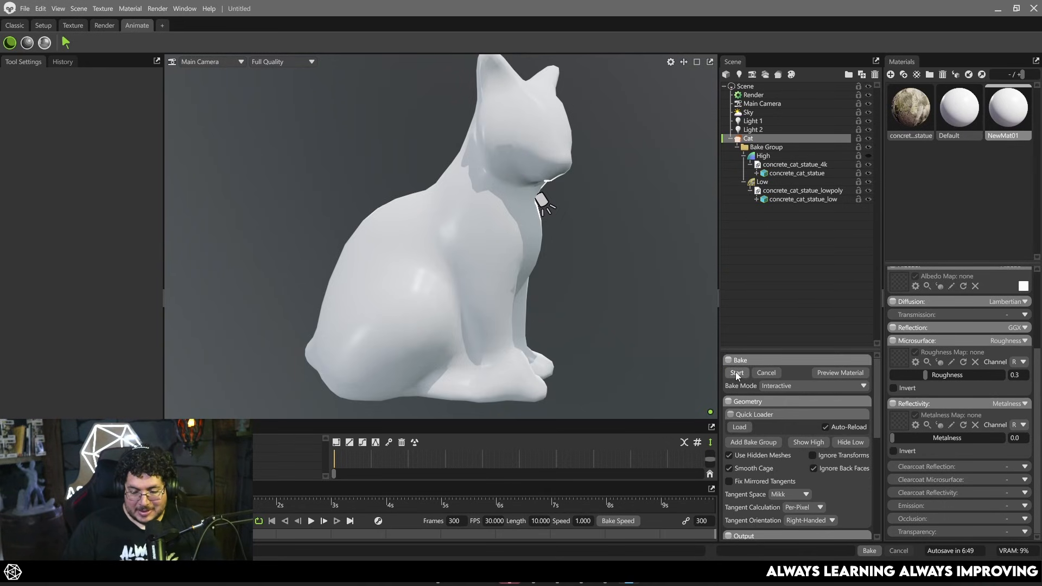
Run the bake so the low-poly cat receives its concrete textures from the scan.
{"action": "left_click", "coordinate": [736, 373]}
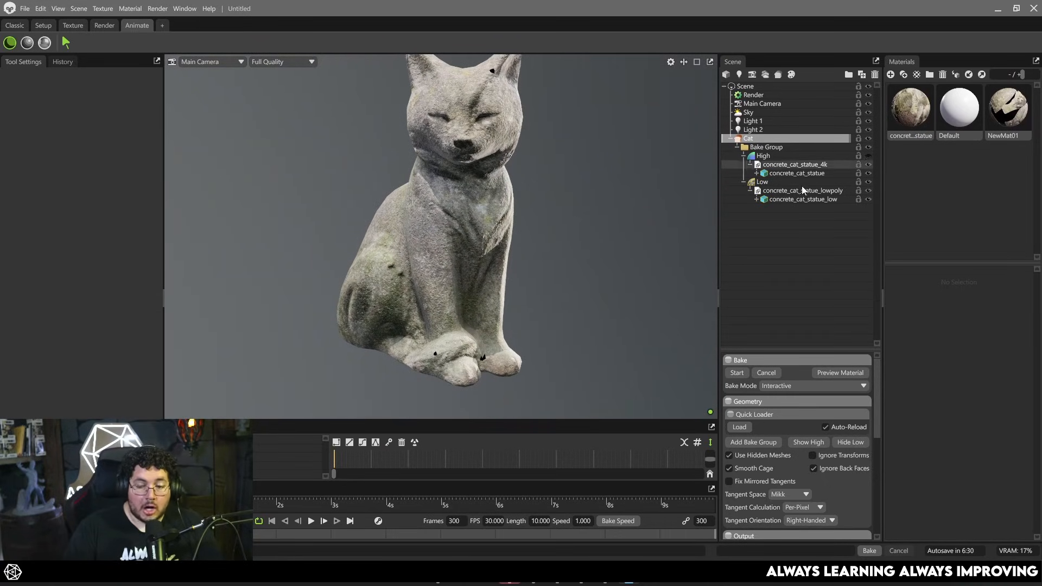
Select the Low group and raise its cage Max Offset to about 0.828.
{"action": "left_click", "coordinate": [762, 182]}
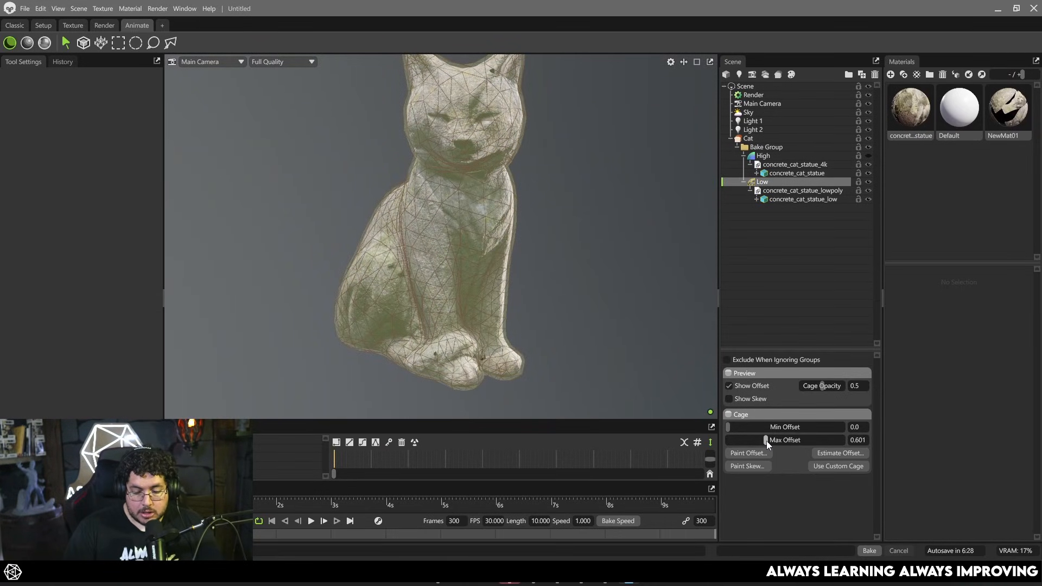
{"action": "left_click", "coordinate": [868, 551]}
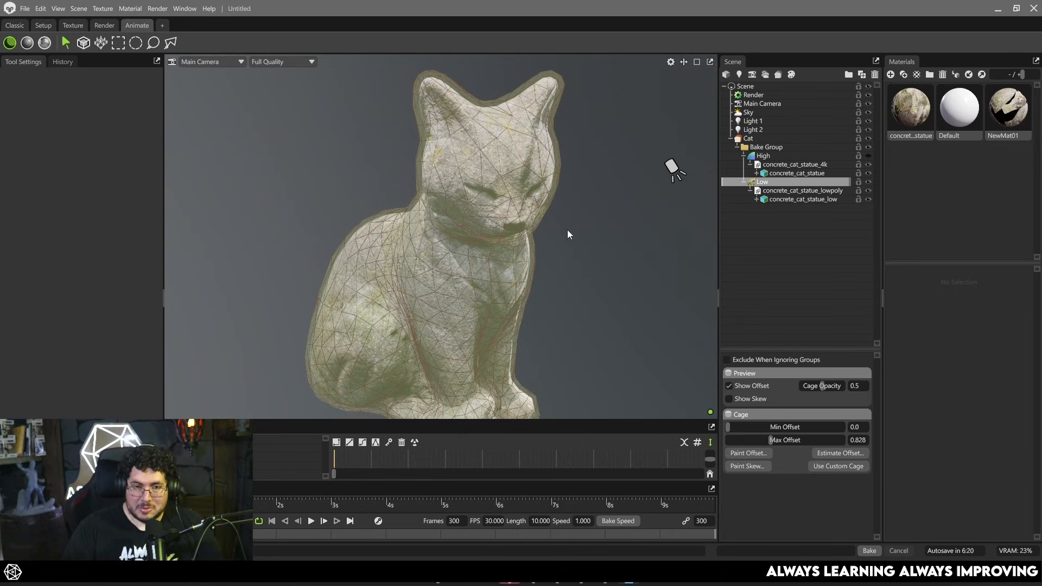
{"action": "mouse_move", "coordinate": [560, 192]}
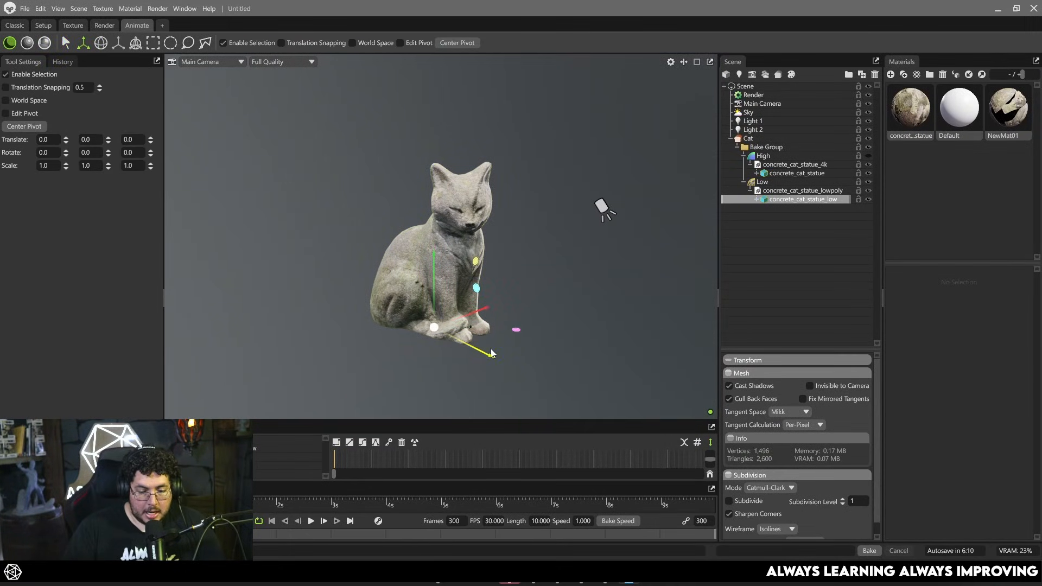
Place the baked concrete_cat_statue_low next to the high-poly statue.
{"action": "left_click", "coordinate": [868, 550]}
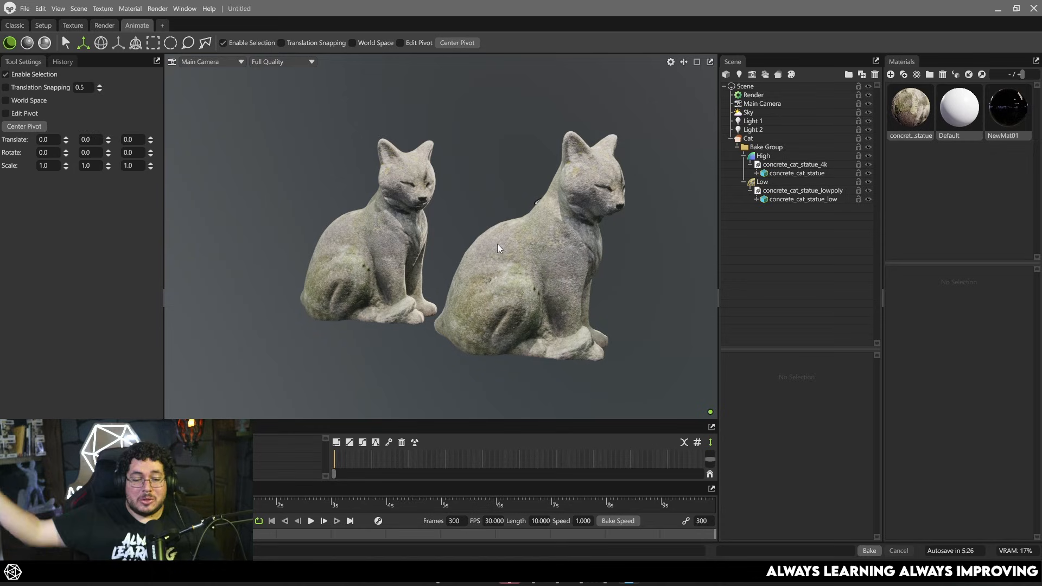
{"action": "mouse_move", "coordinate": [466, 187]}
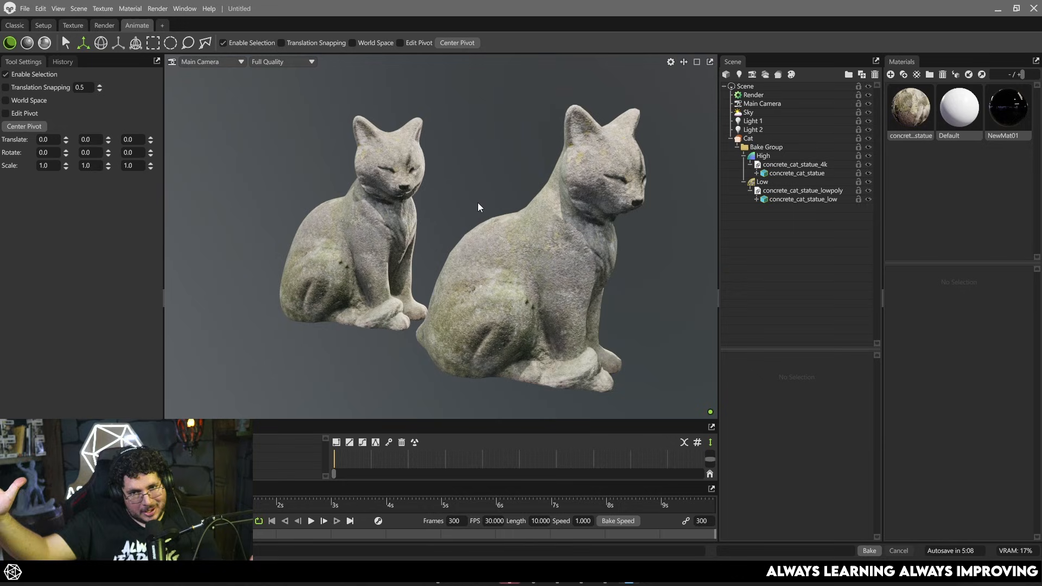
{"action": "mouse_move", "coordinate": [405, 202]}
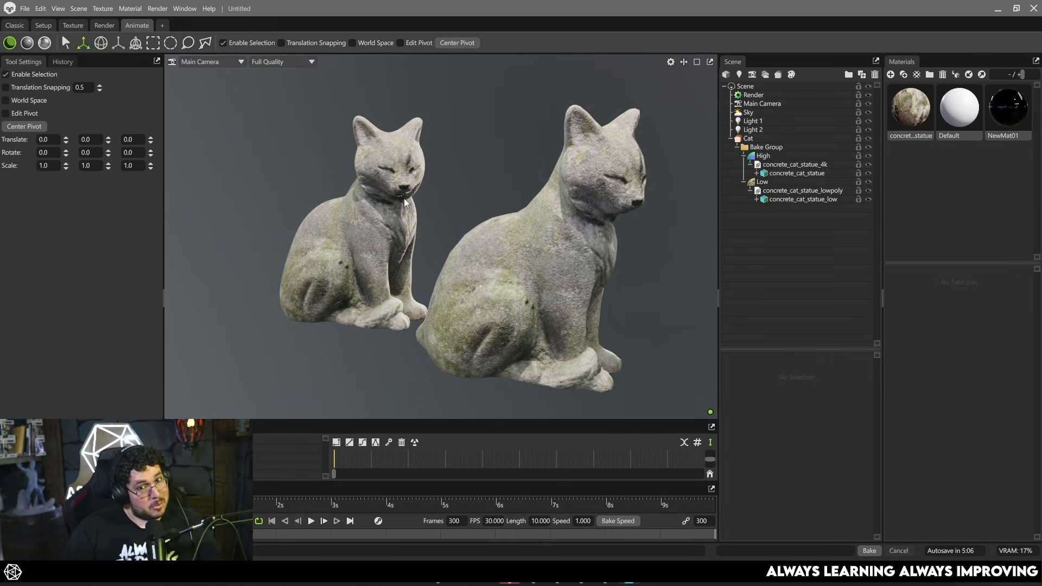
{"action": "mouse_move", "coordinate": [480, 198]}
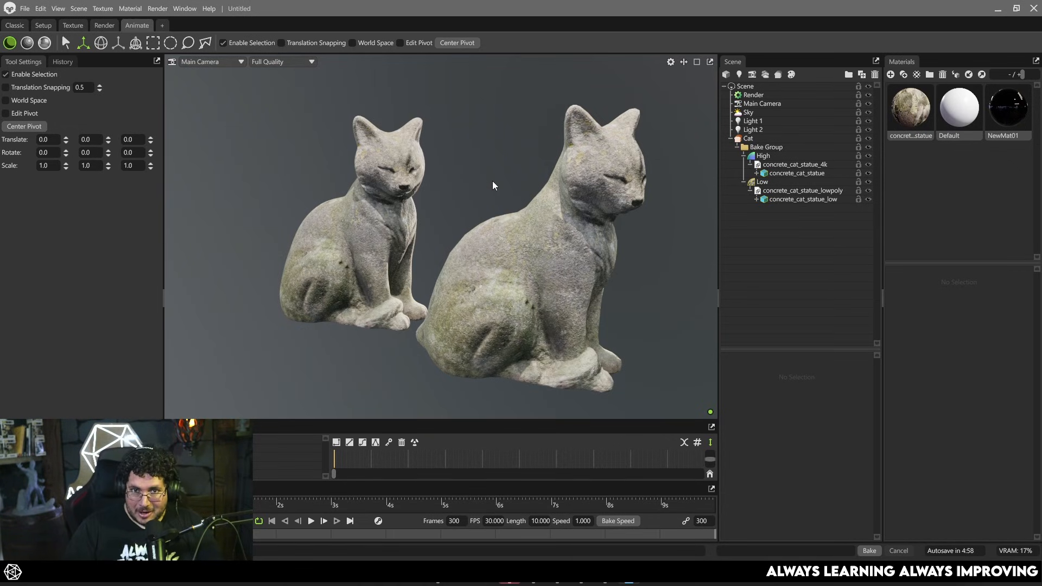
{"action": "mouse_move", "coordinate": [617, 164]}
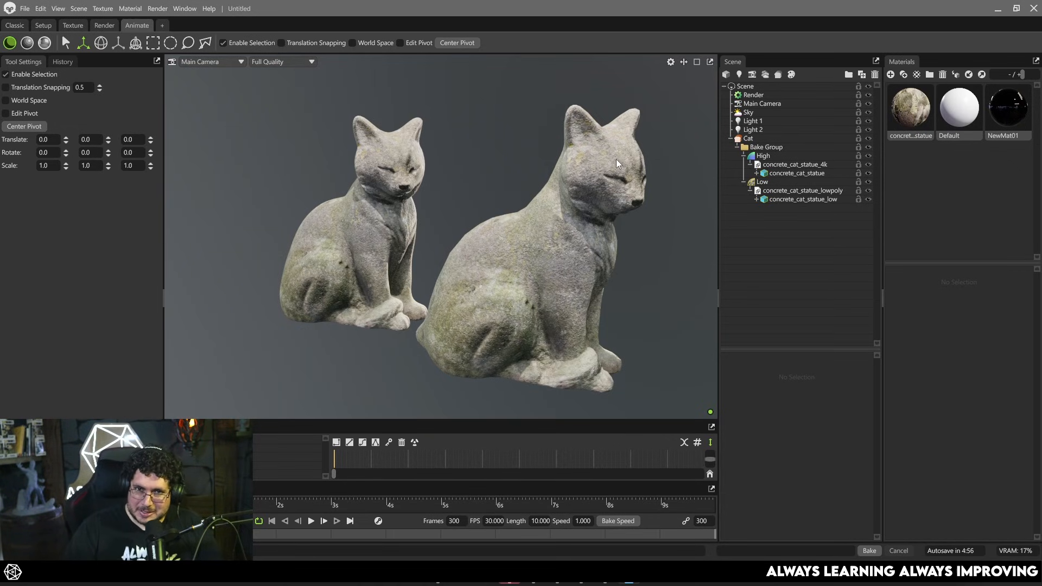